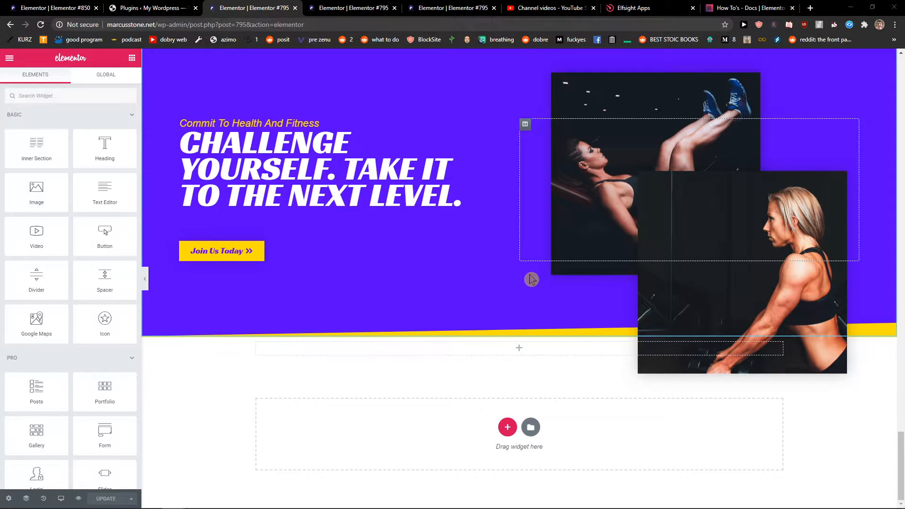
pyautogui.moveTo(527, 422)
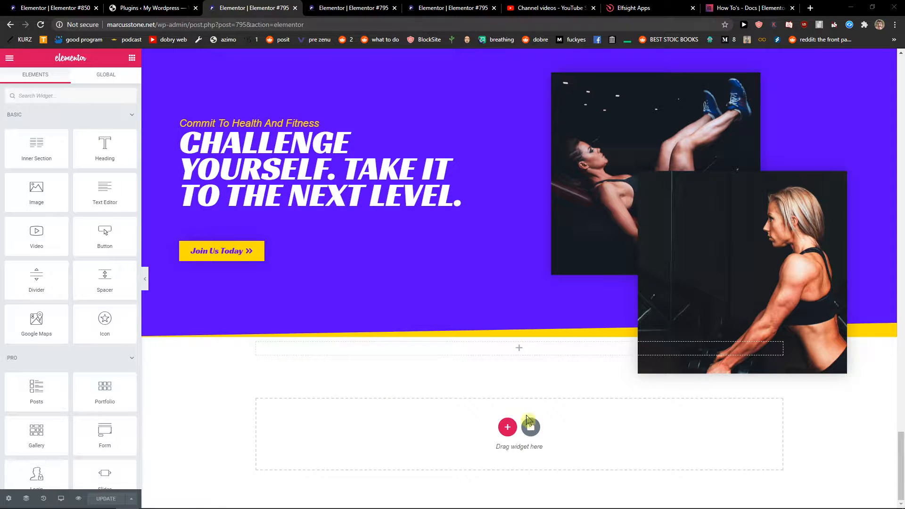
pyautogui.moveTo(507, 427)
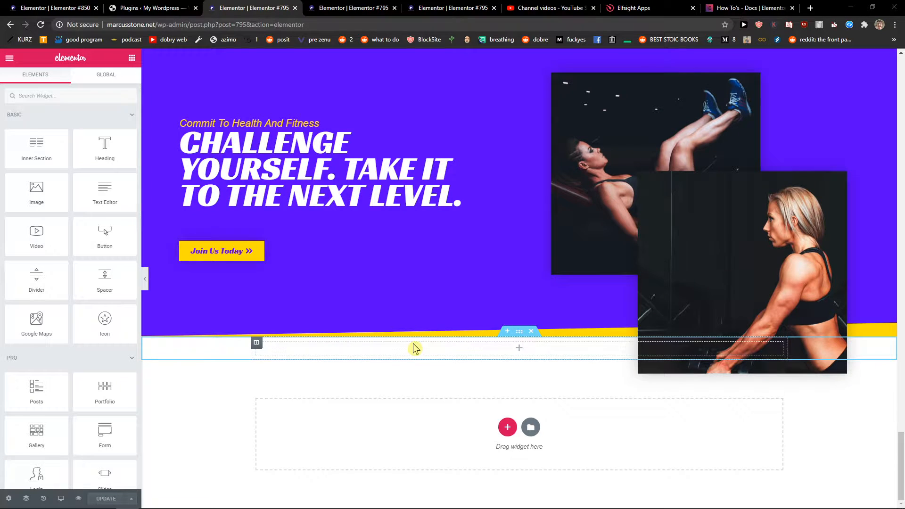
# Insert the Application block from the library's Blocks collection below the gym hero section
pyautogui.click(530, 428)
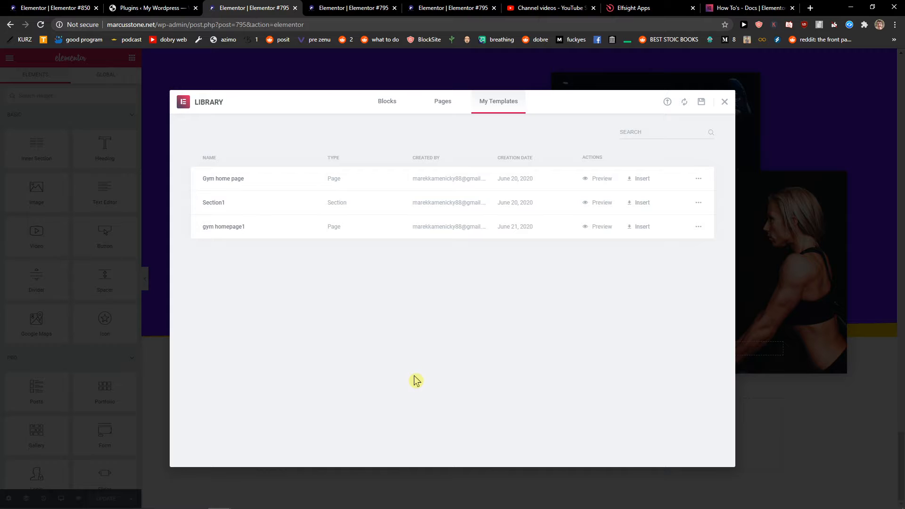
pyautogui.click(386, 101)
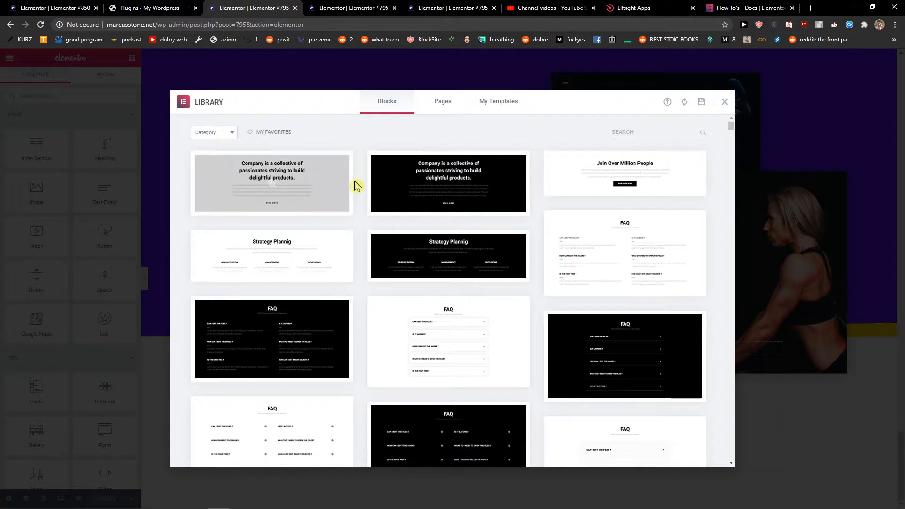
pyautogui.scroll(-3)
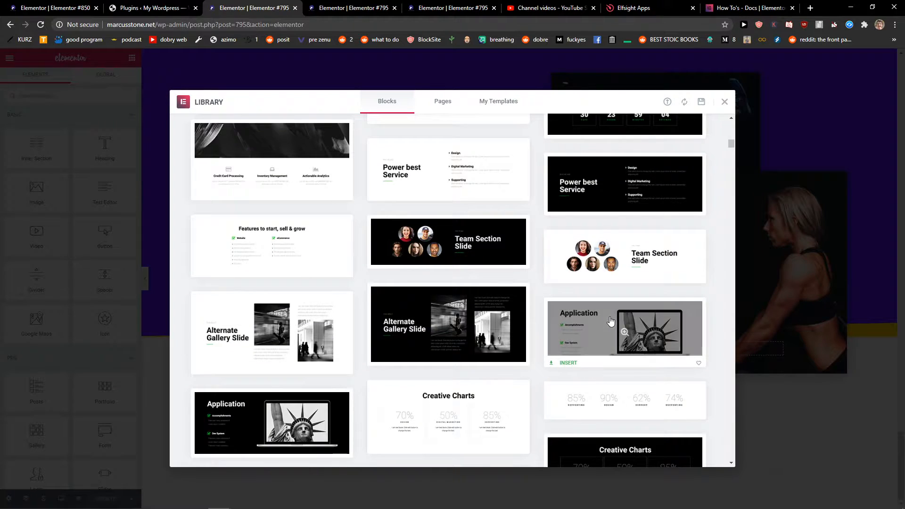
pyautogui.scroll(-3)
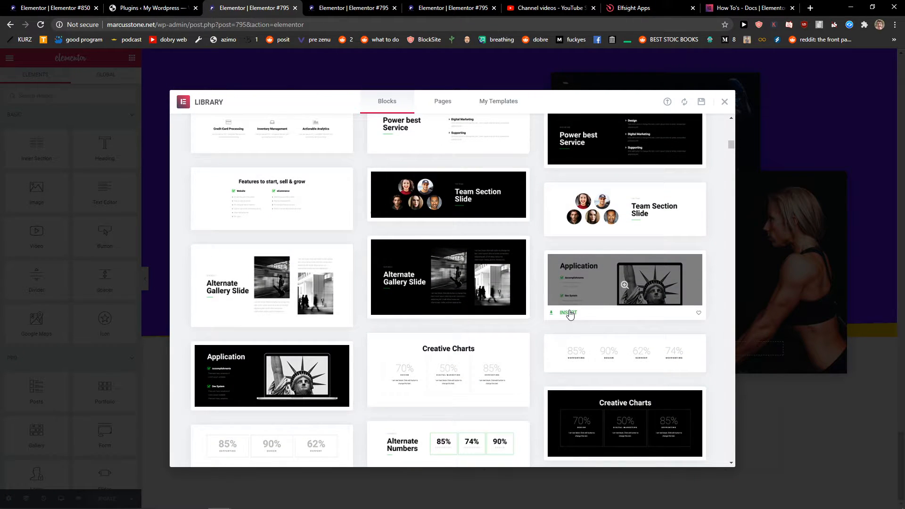
pyautogui.click(567, 312)
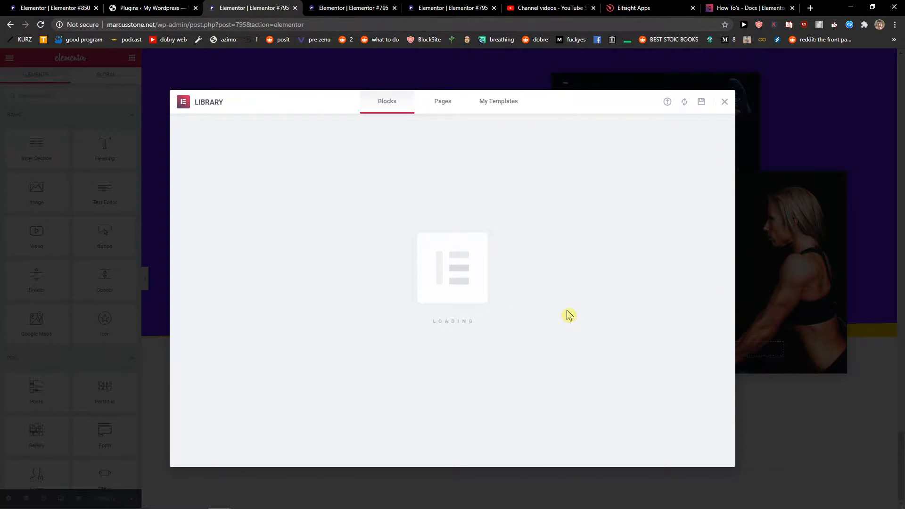
pyautogui.click(724, 102)
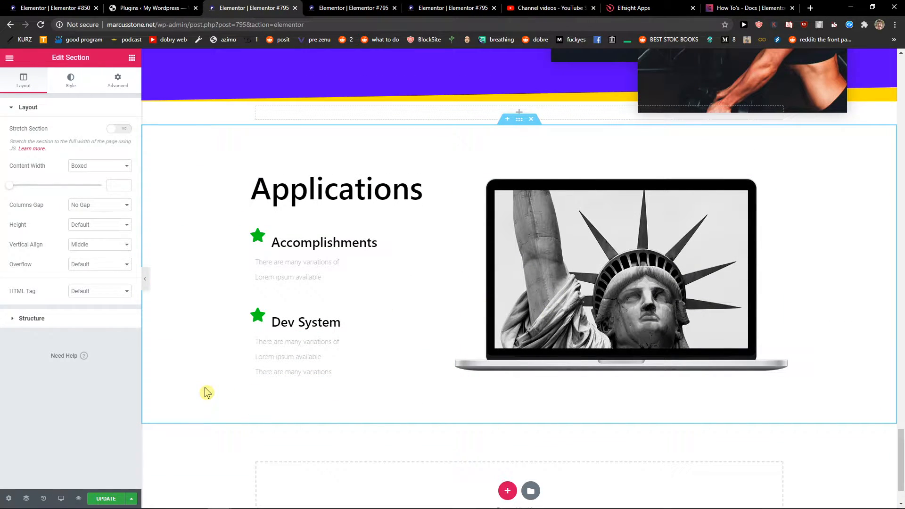
pyautogui.moveTo(197, 386)
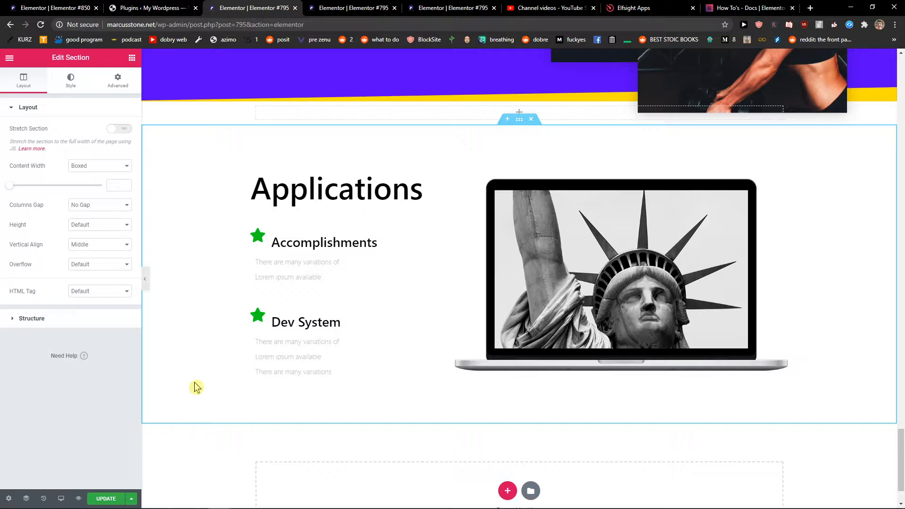
pyautogui.moveTo(170, 360)
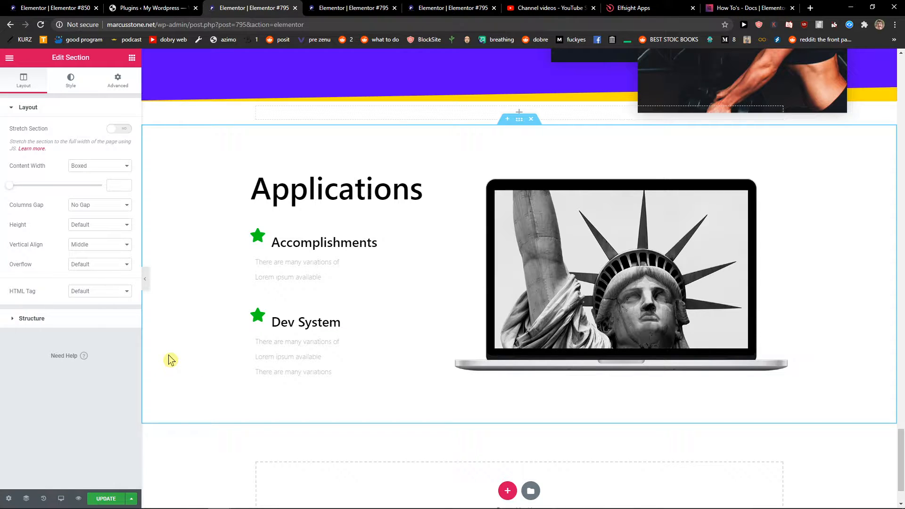
# Save the Applications section as a template named 'section12'
pyautogui.rightClick(170, 360)
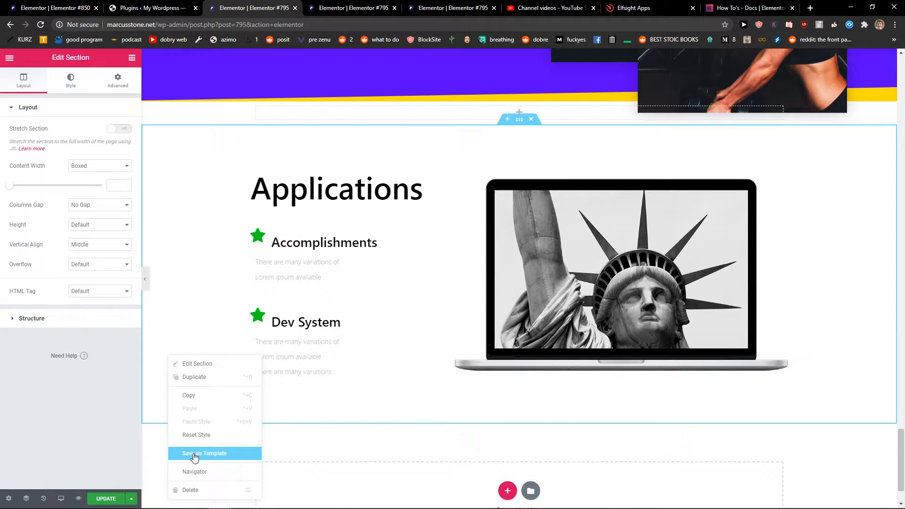
pyautogui.click(204, 453)
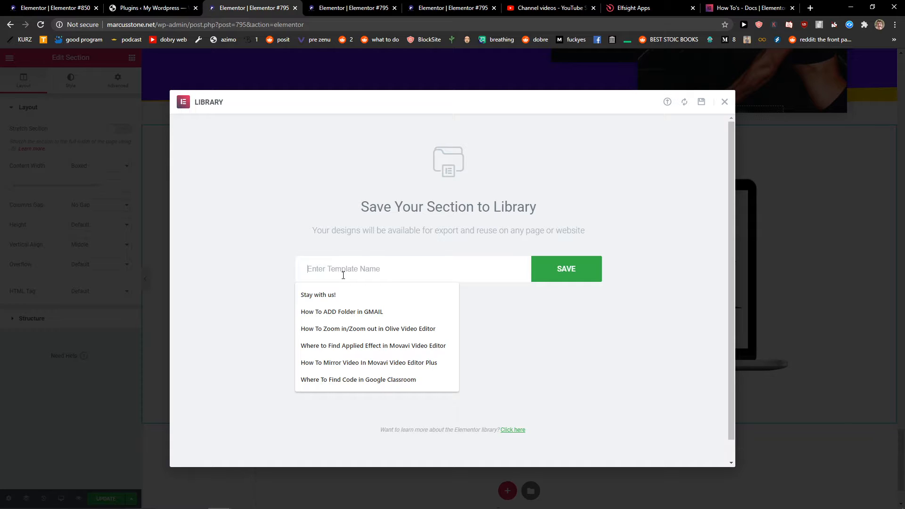
pyautogui.write('sec')
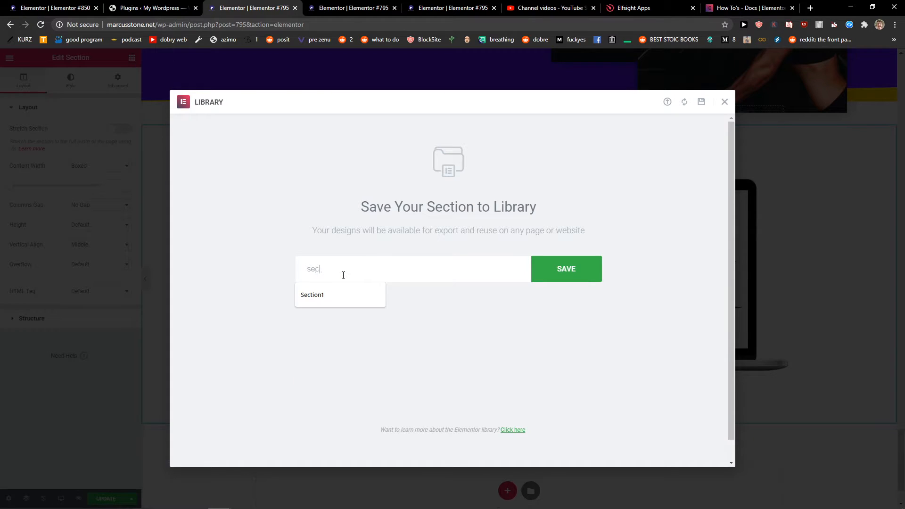
pyautogui.write('tion12')
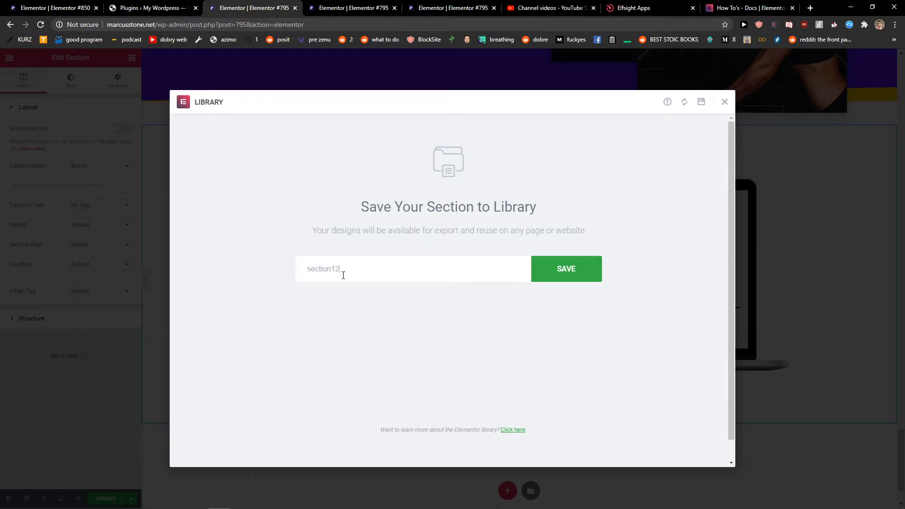
pyautogui.click(565, 268)
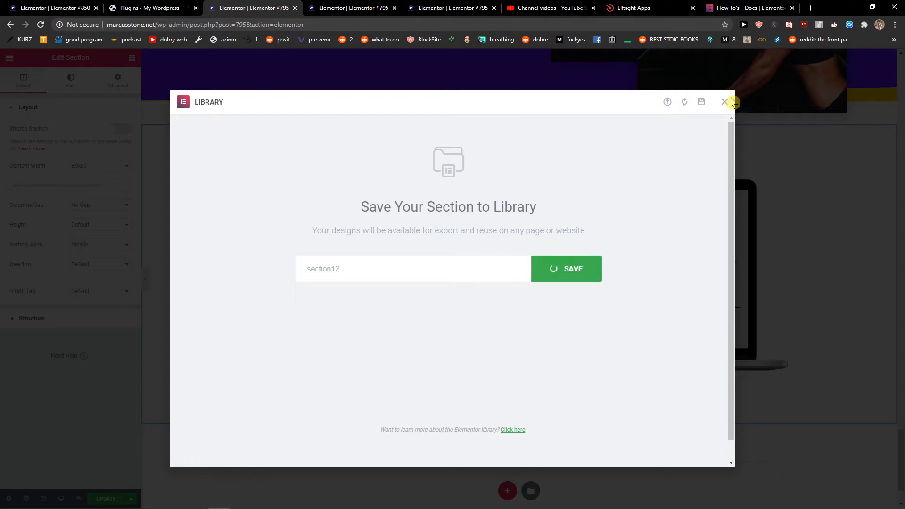
# Close the library and switch to the WordPress admin browser tab
pyautogui.click(725, 102)
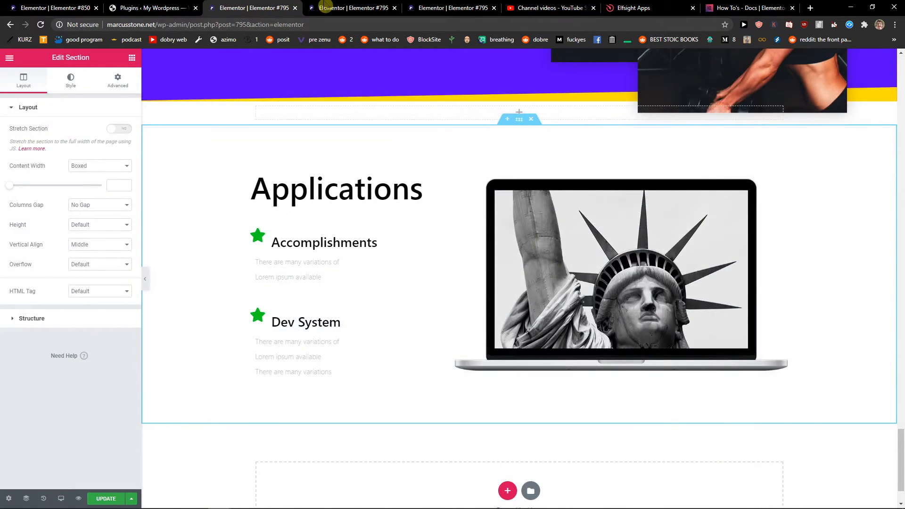
pyautogui.click(150, 8)
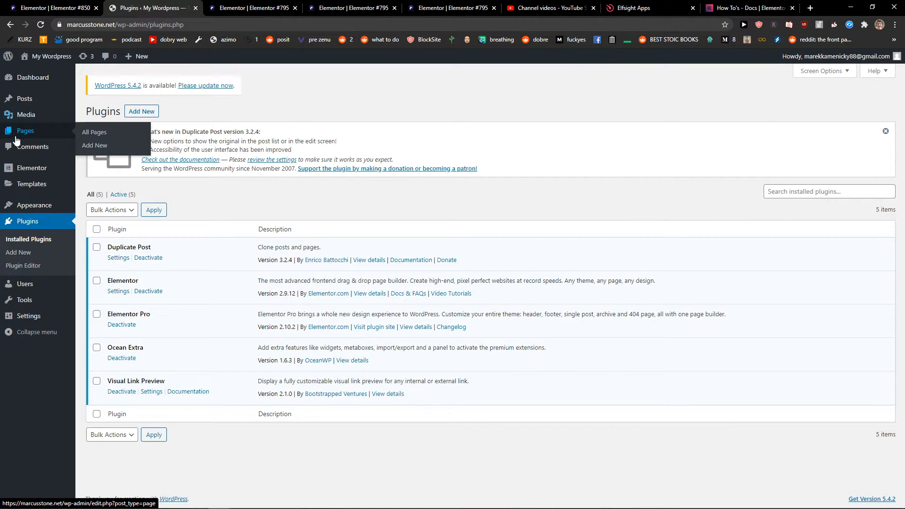
# From All Pages, start a new page
pyautogui.click(93, 132)
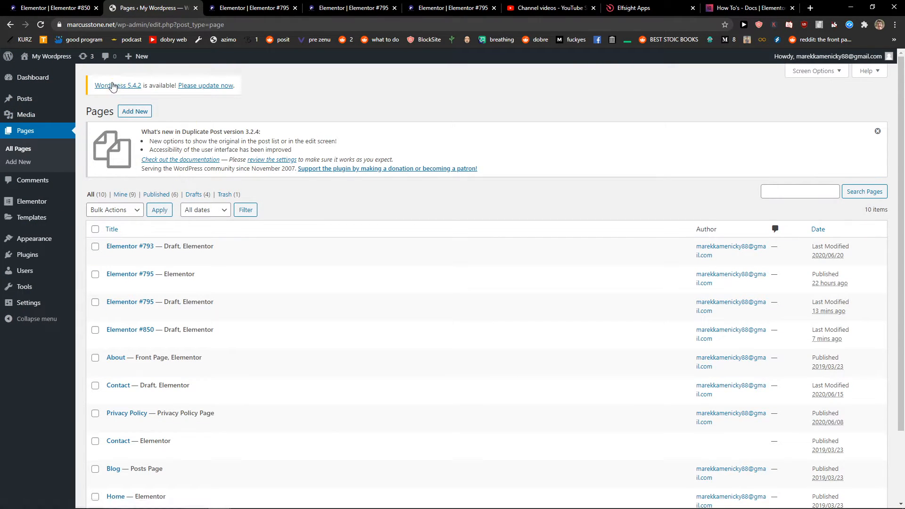
pyautogui.click(134, 111)
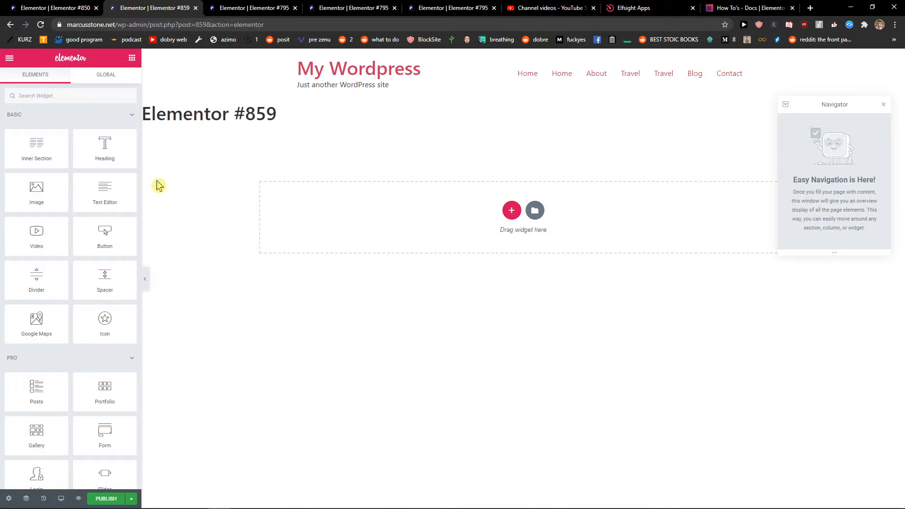
# Insert 'section12' from My Templates, importing its document settings
pyautogui.click(534, 210)
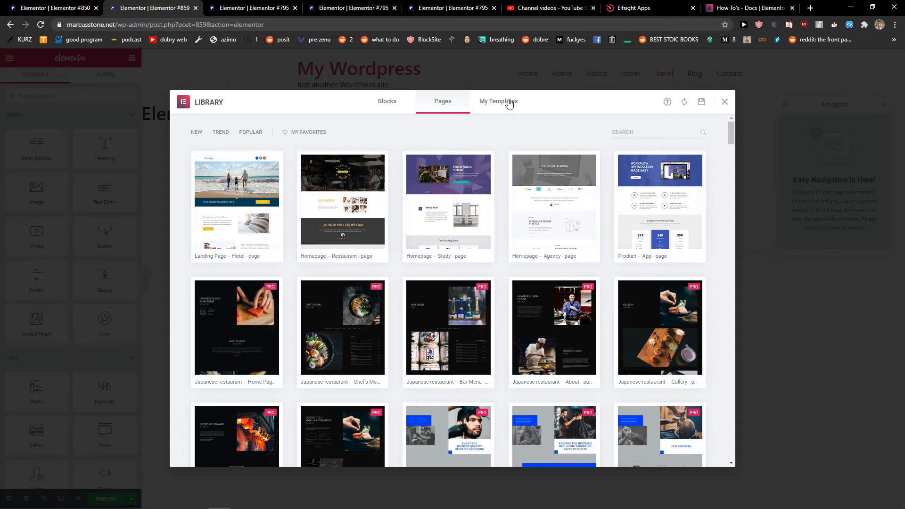
pyautogui.click(498, 101)
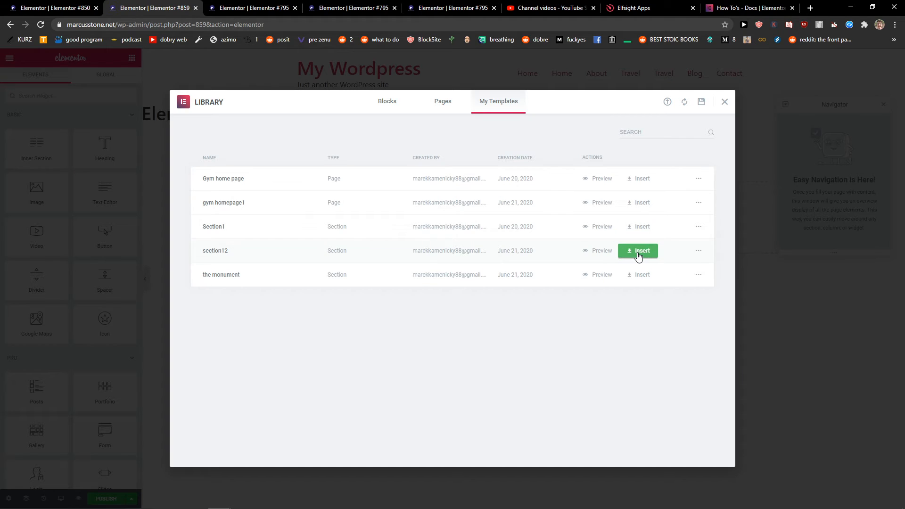
pyautogui.click(637, 250)
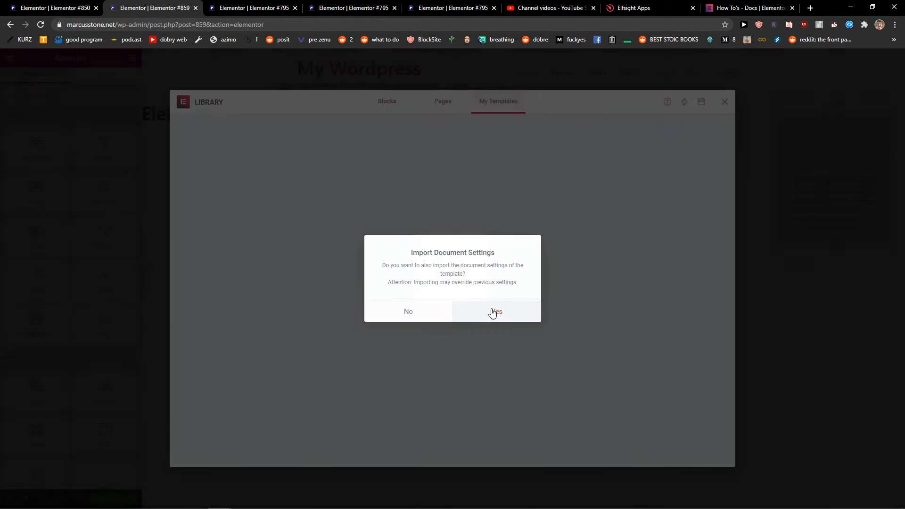
pyautogui.click(496, 311)
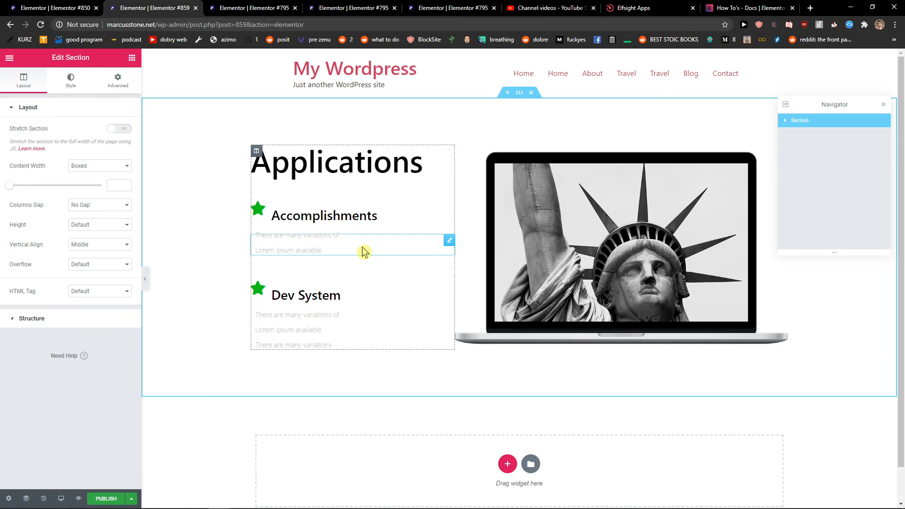
pyautogui.moveTo(370, 259)
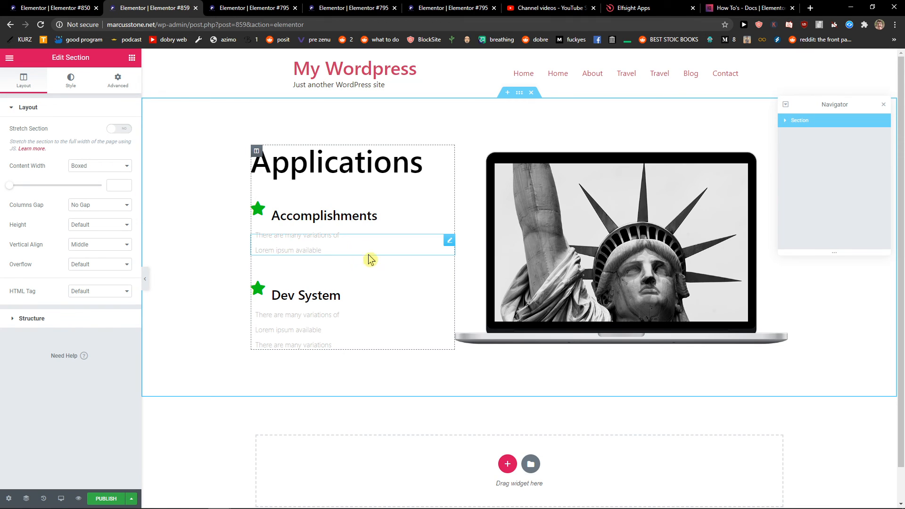